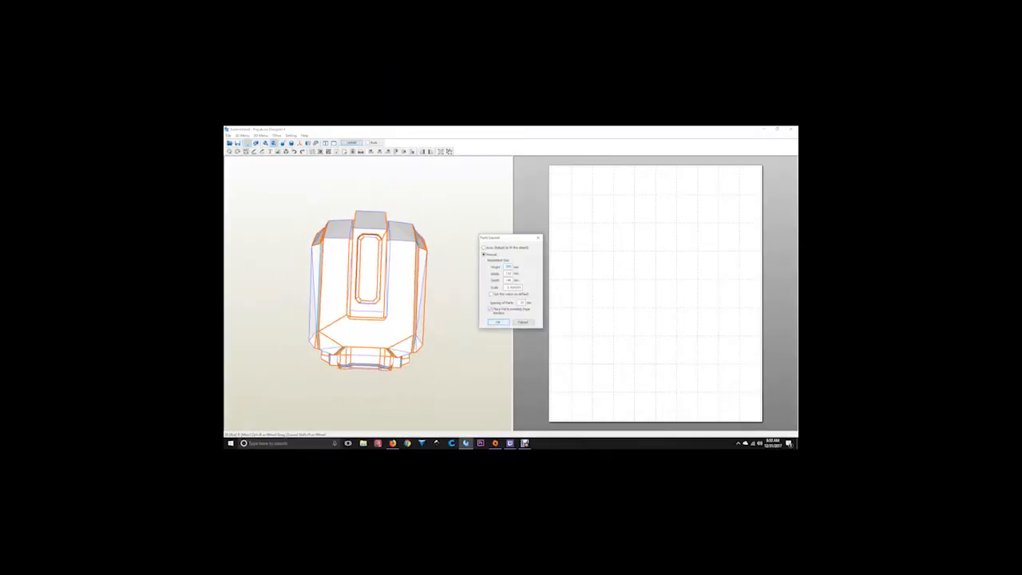
Dismiss the settings dialog, review the unfolded parts, and choose another .pdo file to open.
left_click(499, 323)
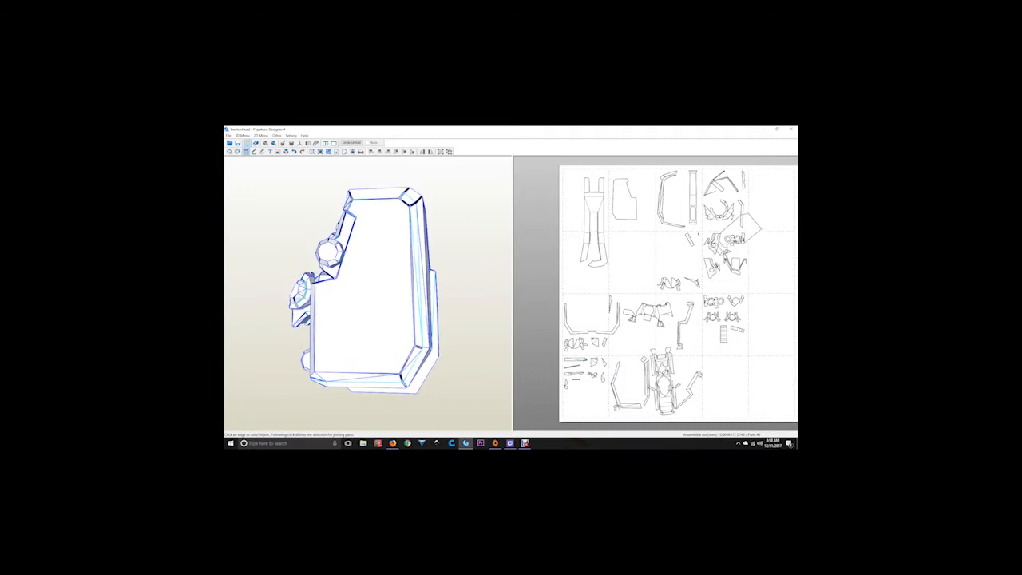
left_click(367, 280)
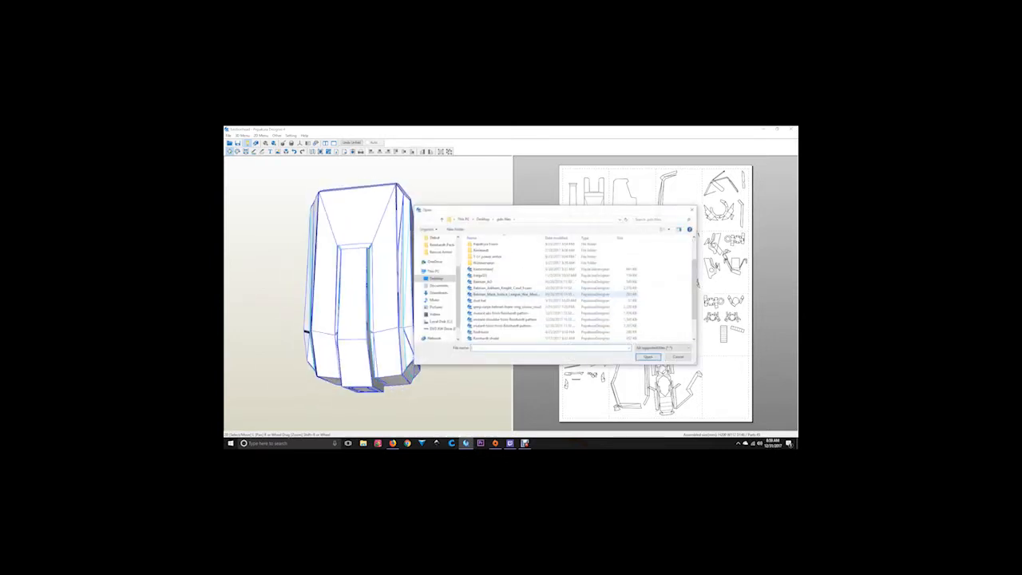
left_click(649, 356)
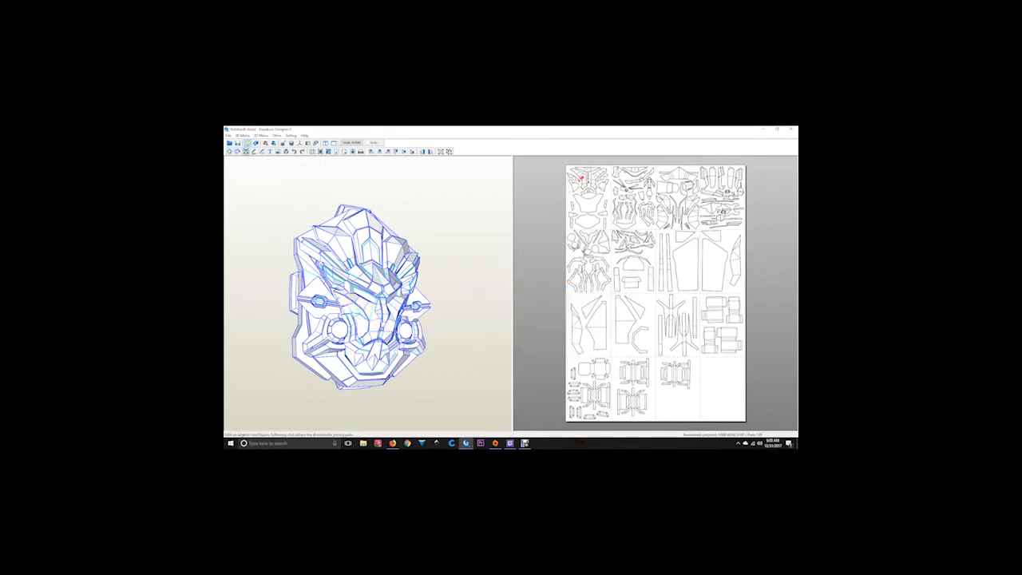
Load the helmet .pdo so its foam pattern pieces lay out across the printable pages.
left_click(262, 152)
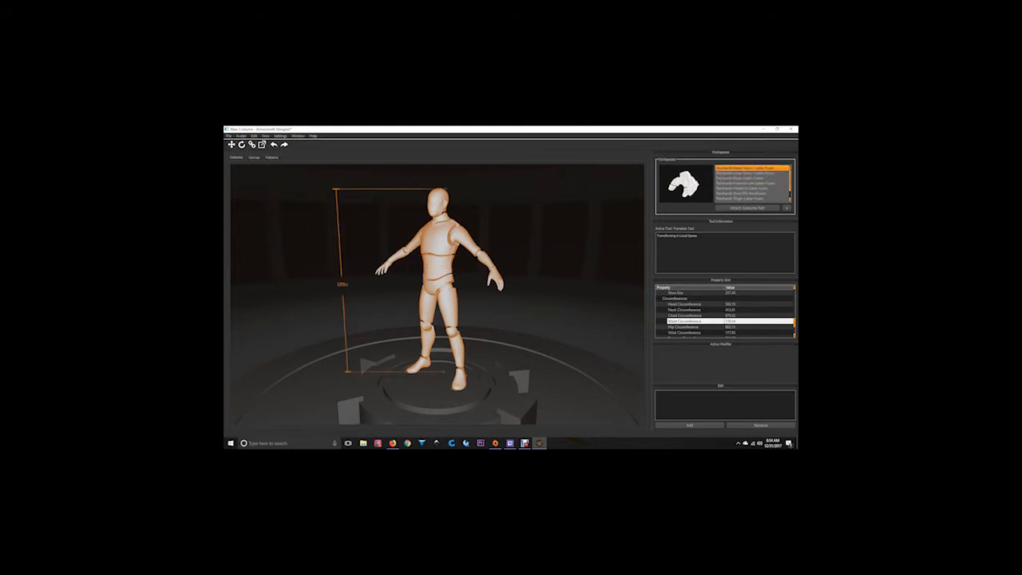
Attach the imported helmet and chest pieces to the mannequin via the piece's context menu.
right_click(434, 239)
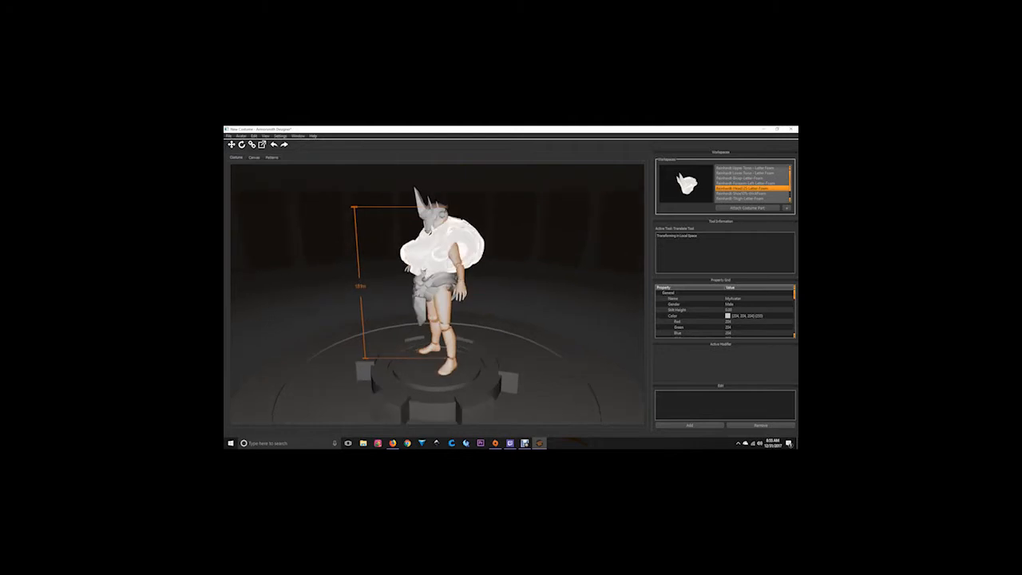
right_click(434, 239)
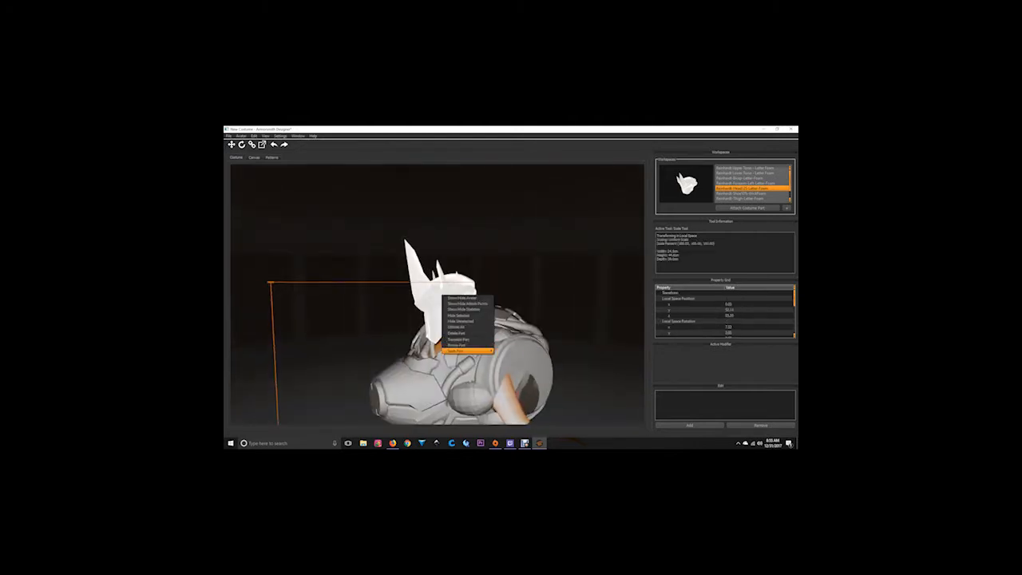
left_click(466, 350)
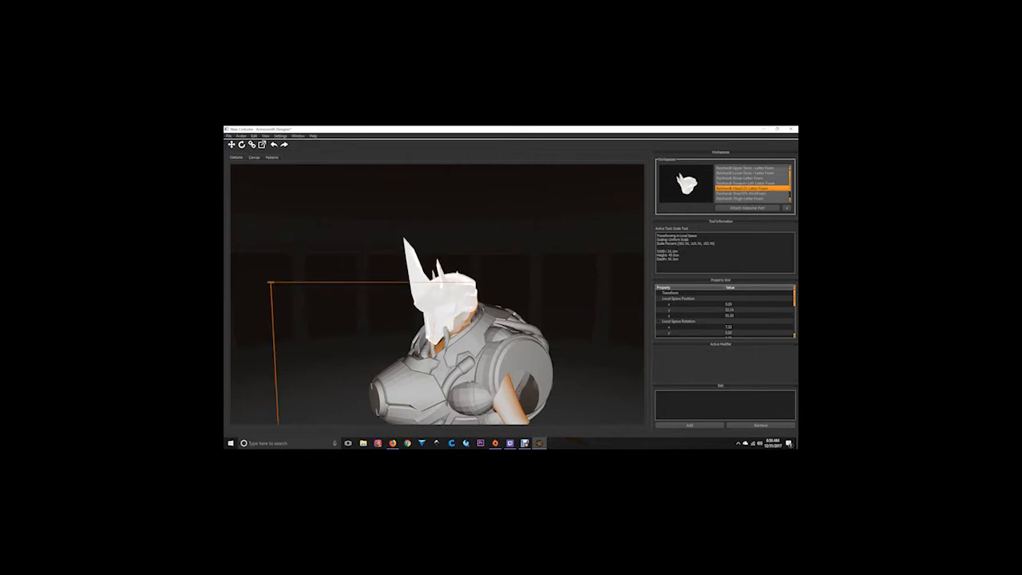